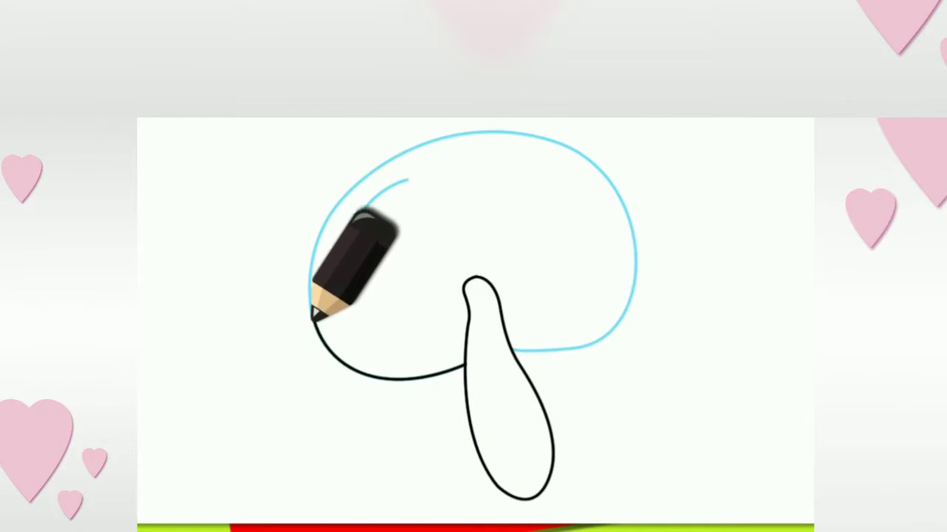
Step: Trace the cap's left outline in black from its lower-left edge up to the top center
left_click_drag(325, 318, 510, 126)
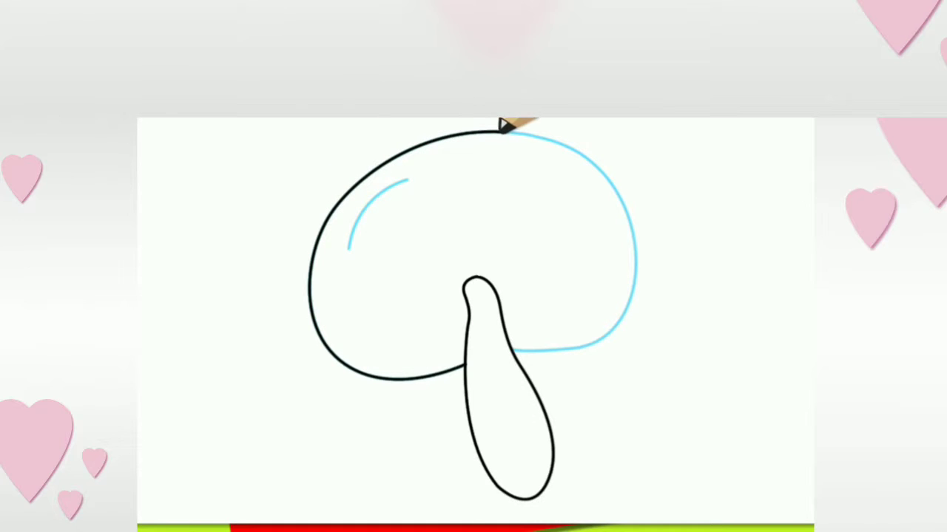